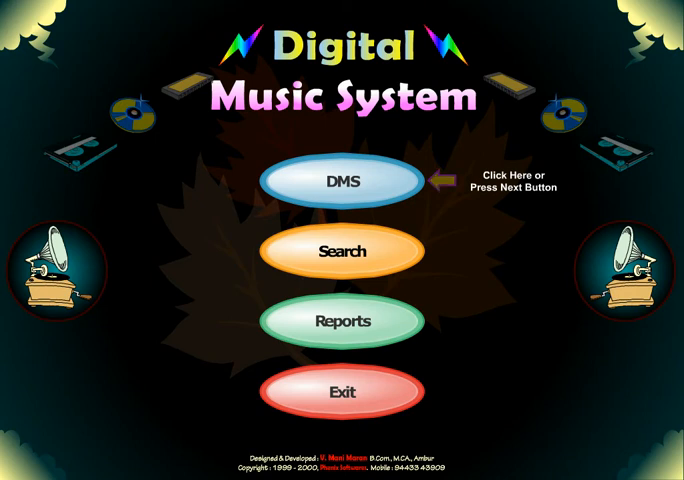
# Step: Open the Digital Music System main music catalogue window
pyautogui.click(335, 182)
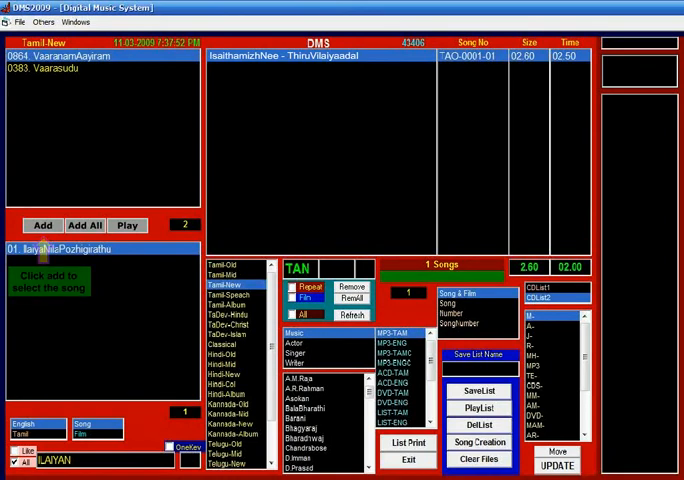
pyautogui.click(41, 225)
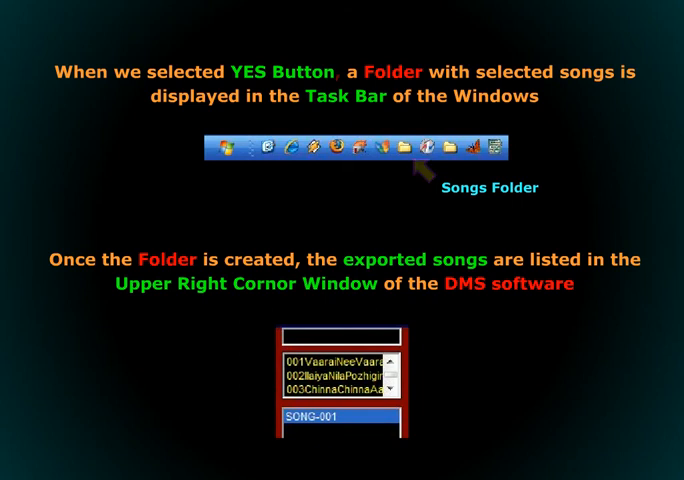
pyautogui.moveTo(420, 170)
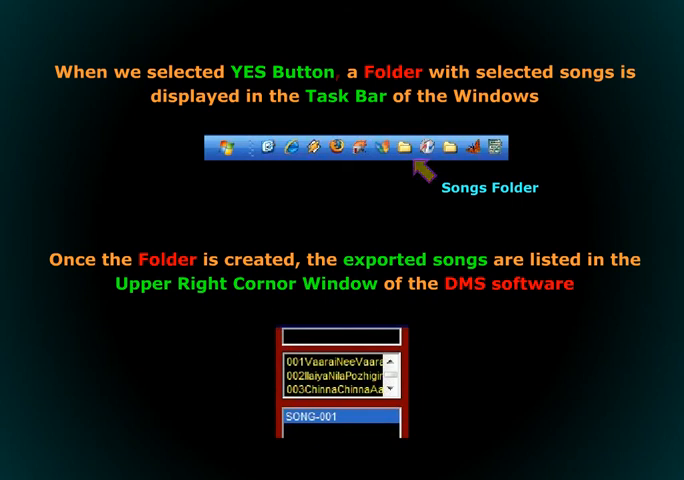